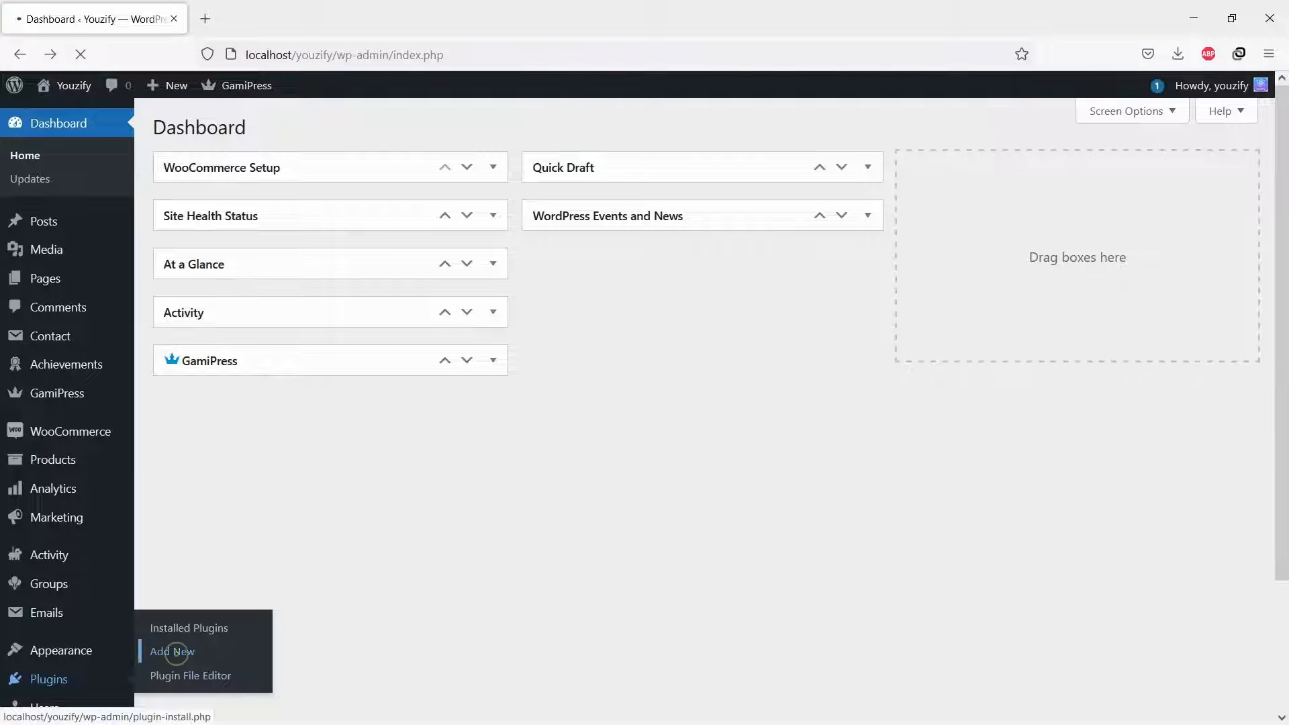
- Open Plugins > Add New and search the directory for 'buddypress'
click(171, 651)
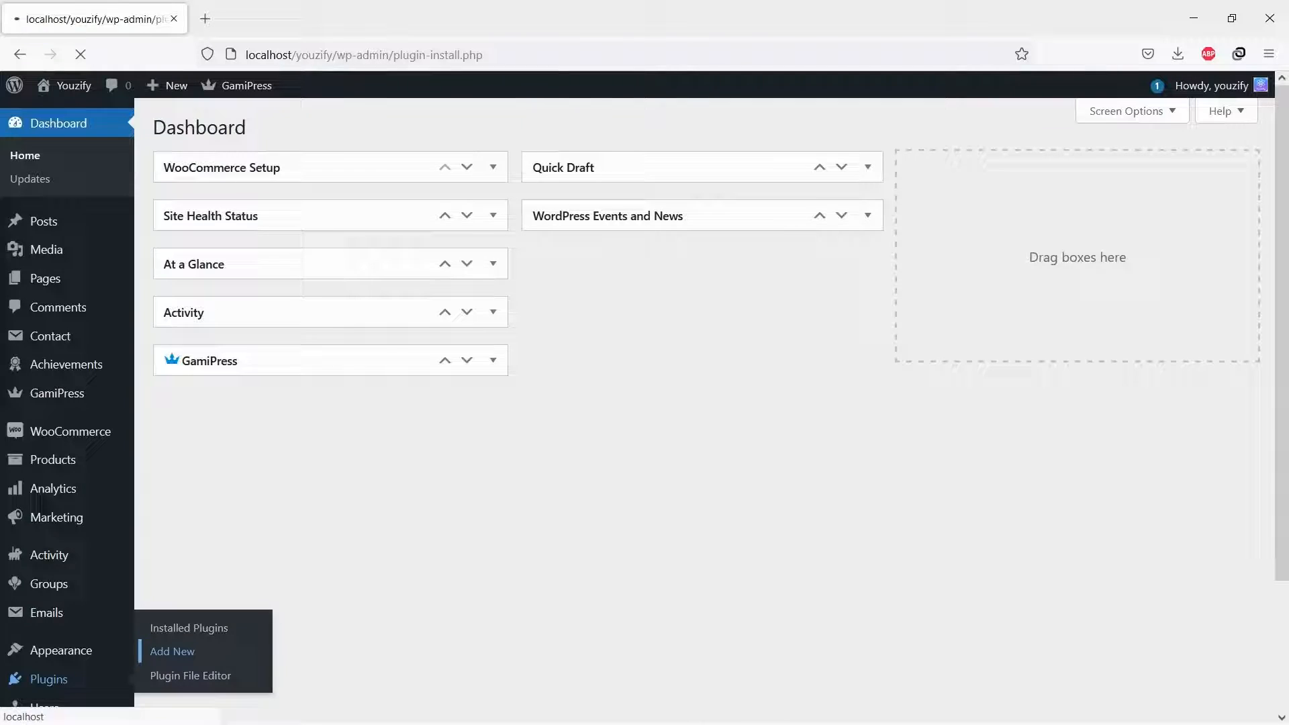
click(172, 651)
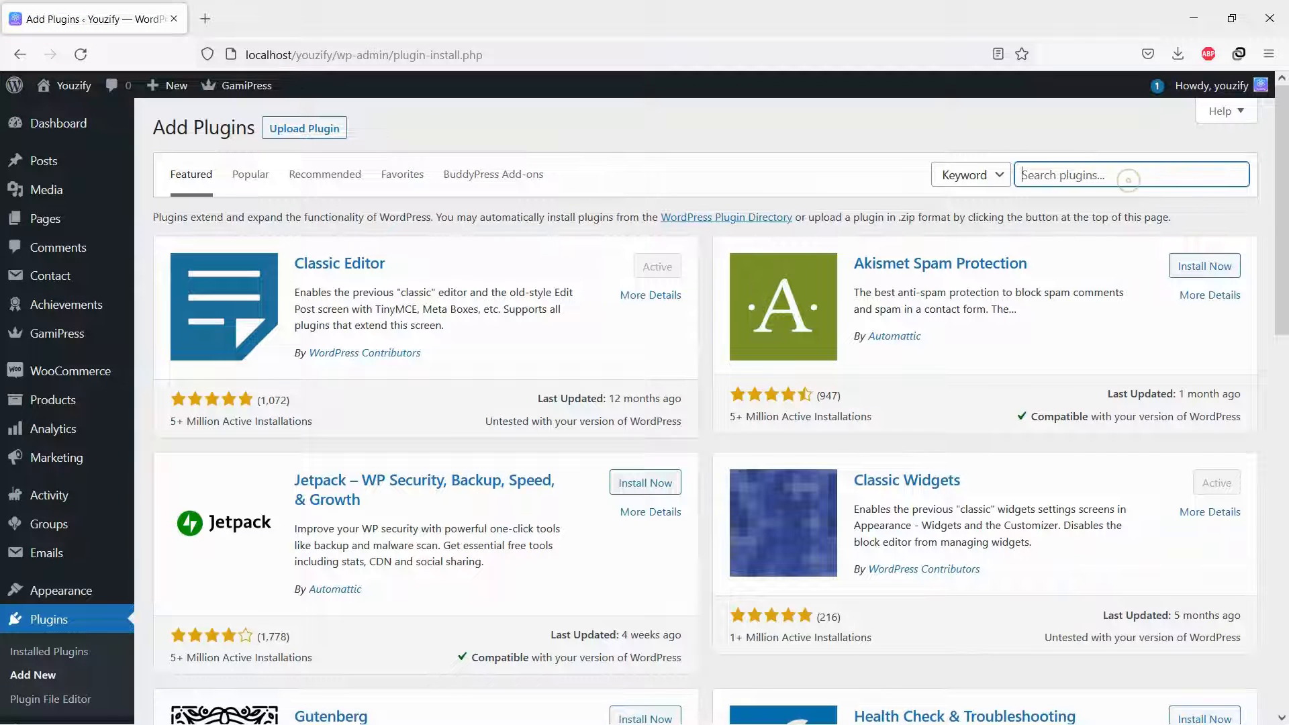
text(buddypress)
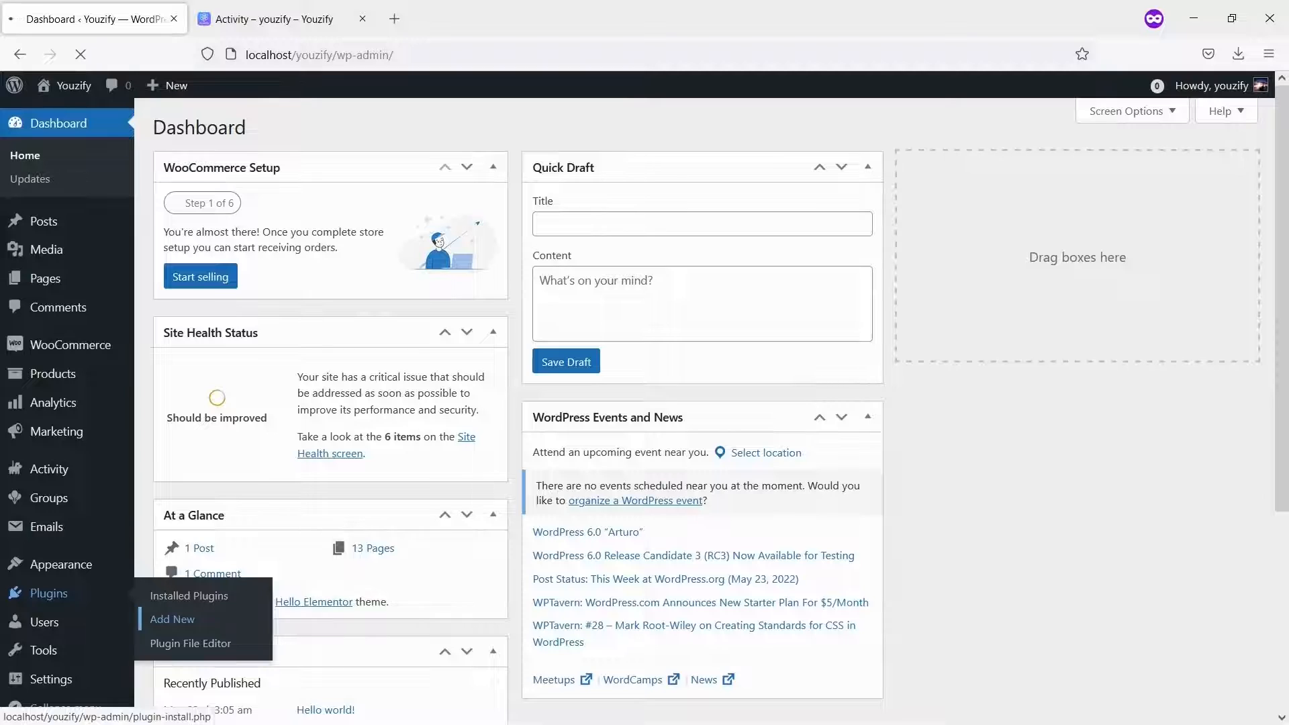
- Search the Add Plugins directory for 'youzify'
click(172, 618)
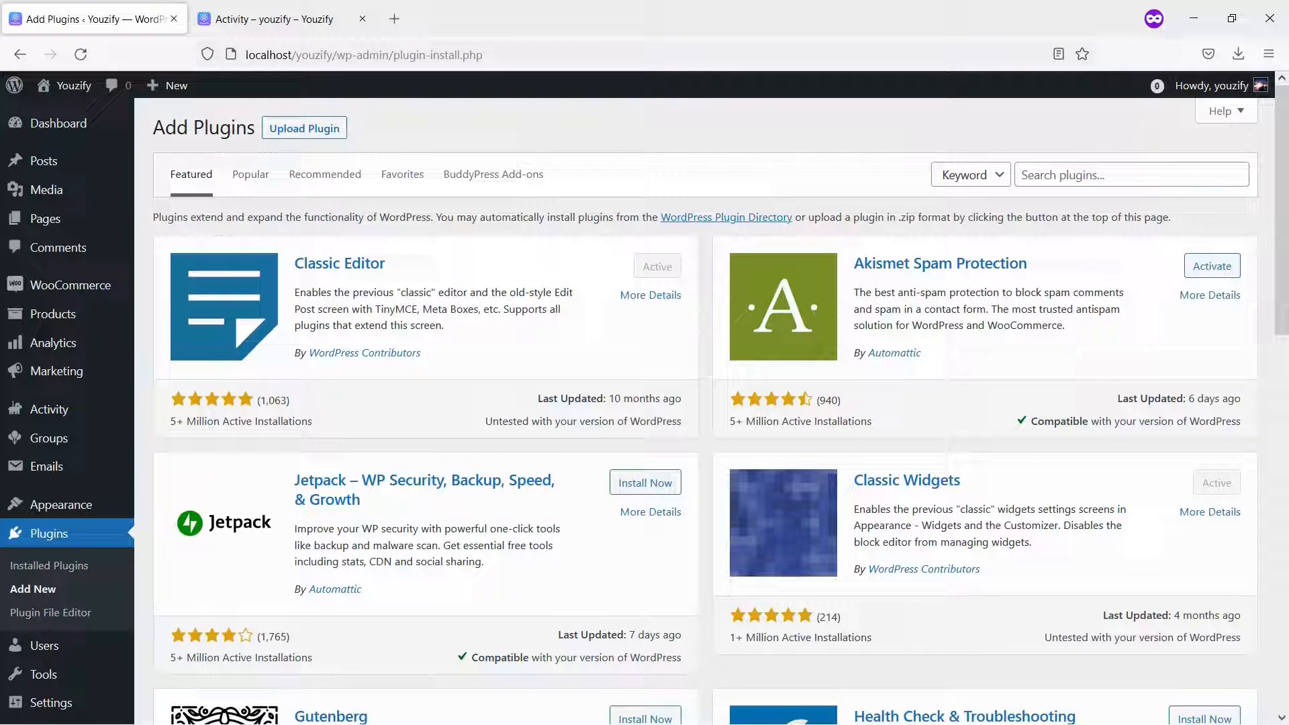
text(youzify)
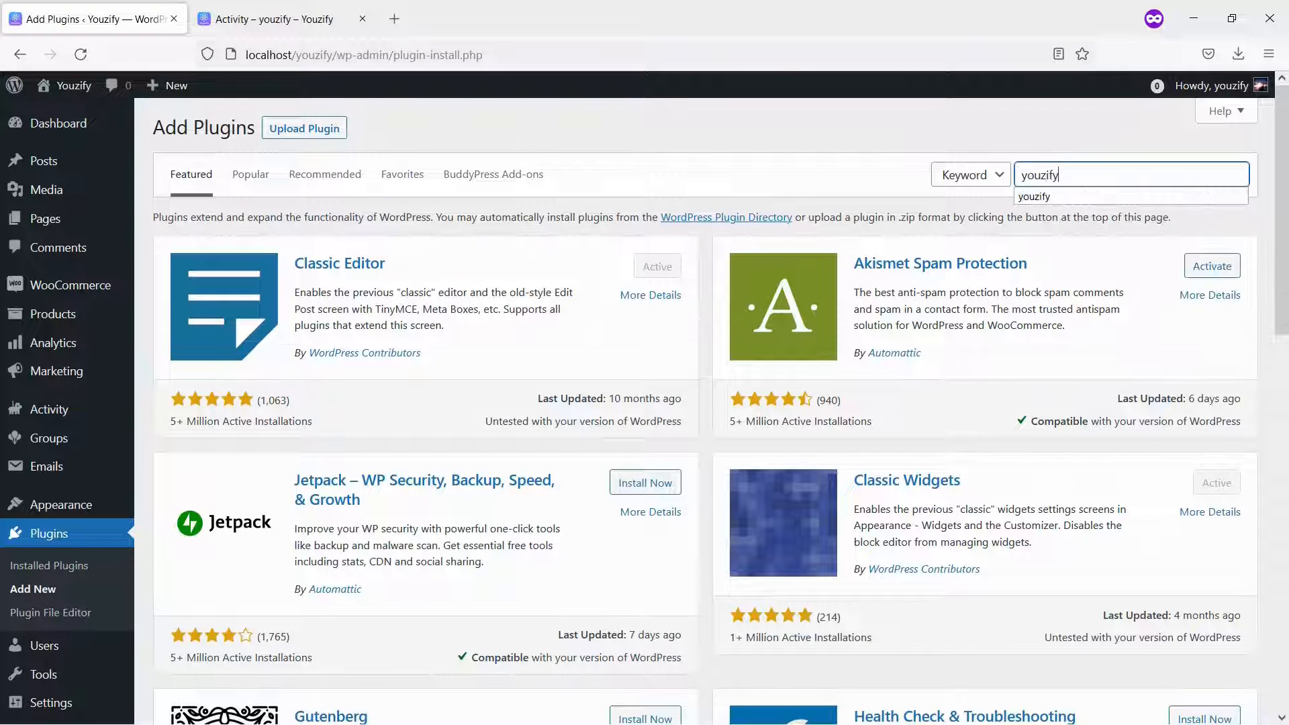
key(Enter)
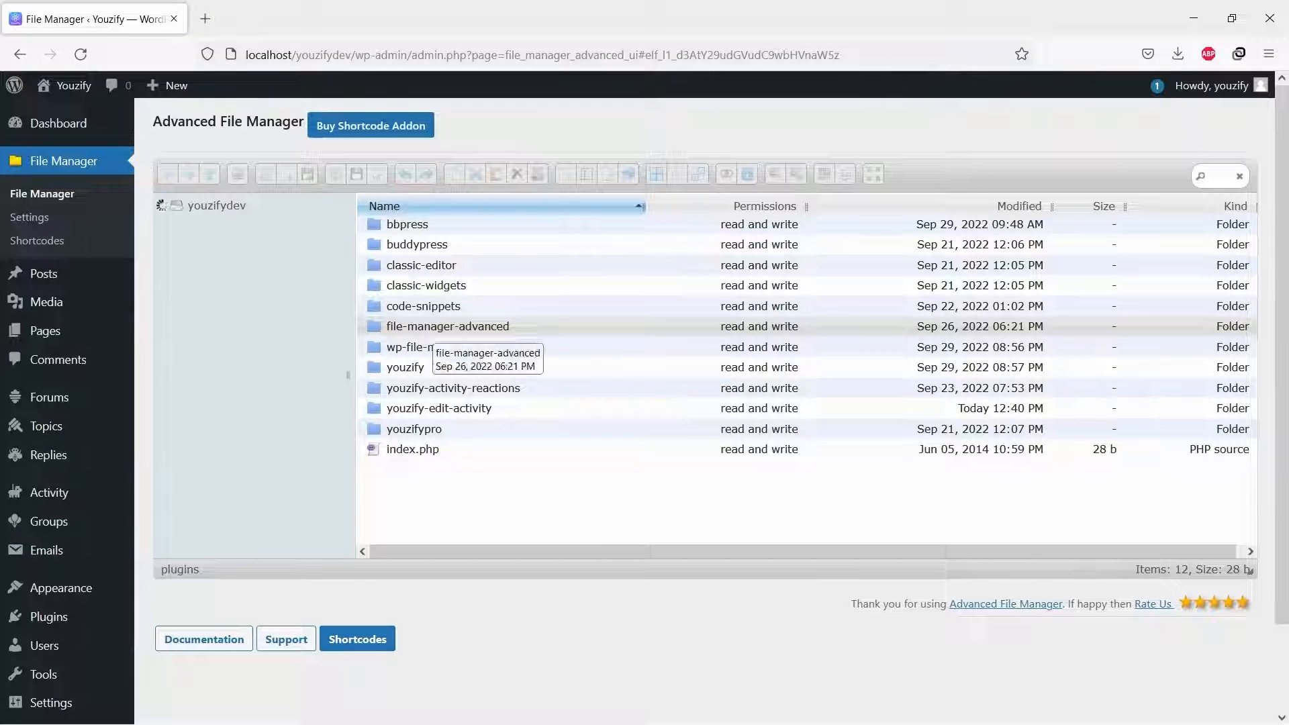
- Add a new file in wp-content/plugins and name it 'bp-cust…' (bp-custom.php)
click(162, 205)
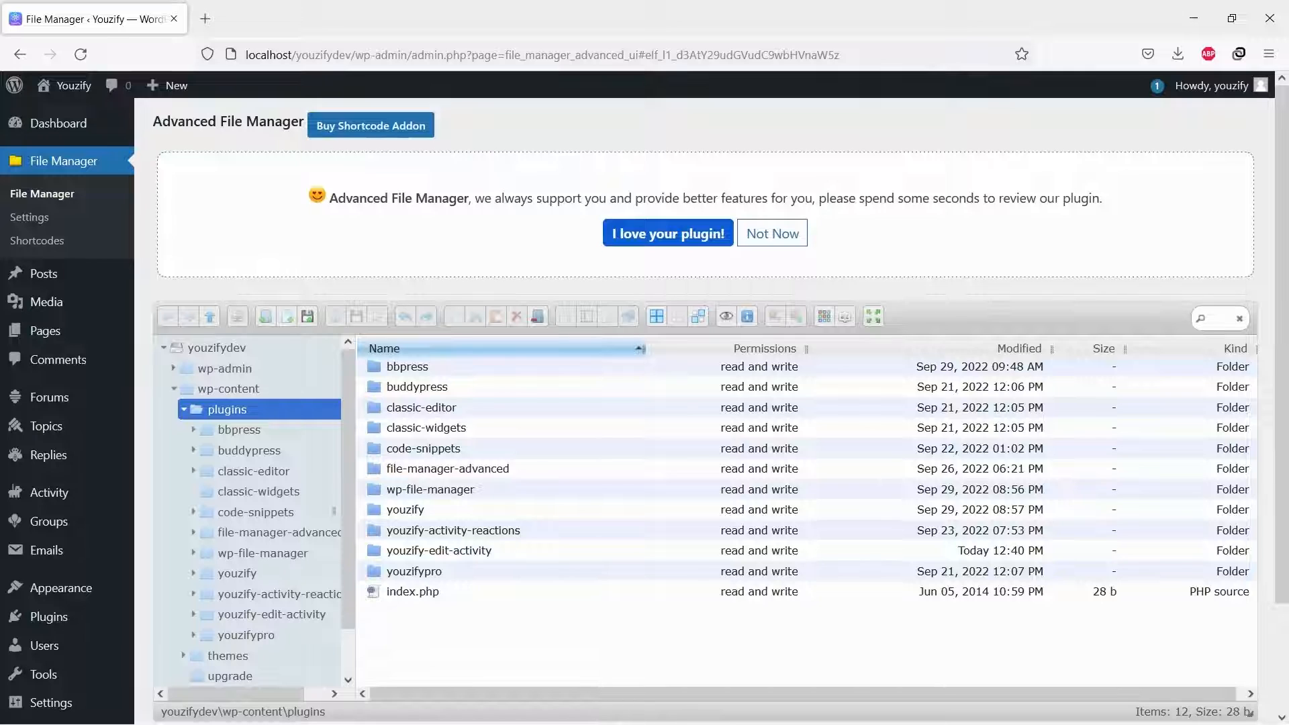
click(307, 315)
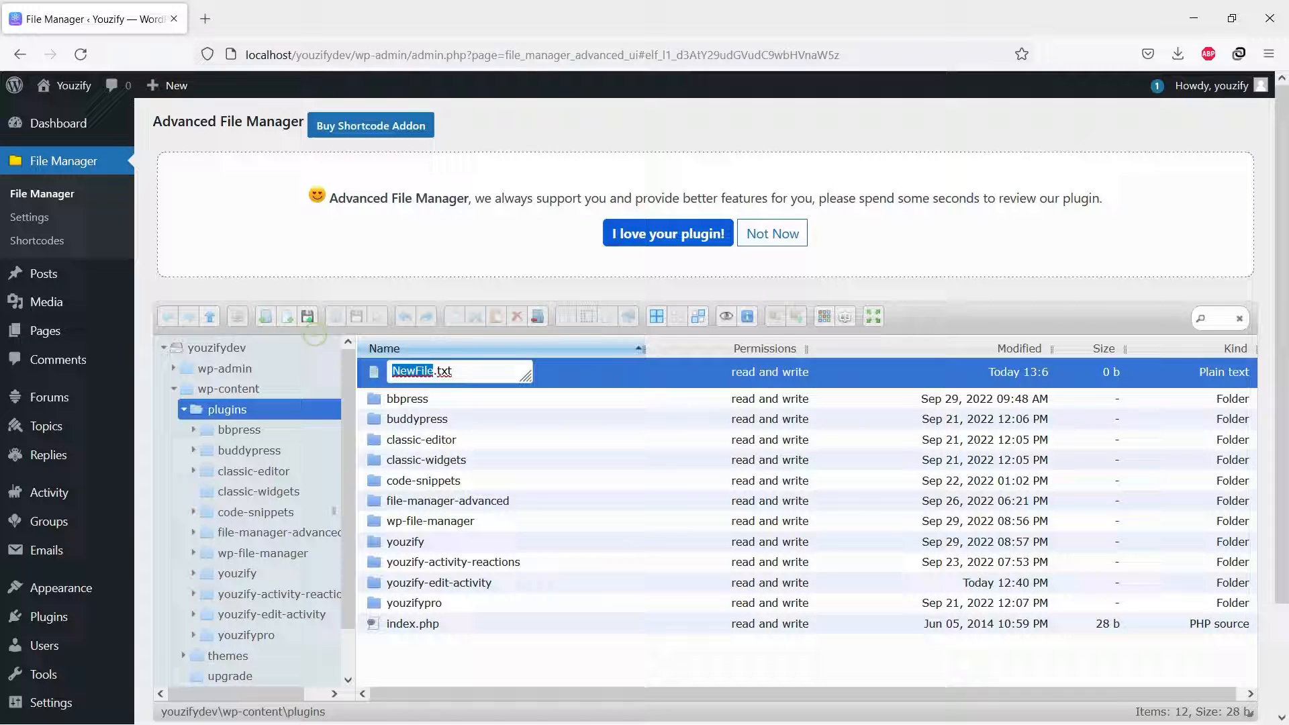
text(bp-cust)
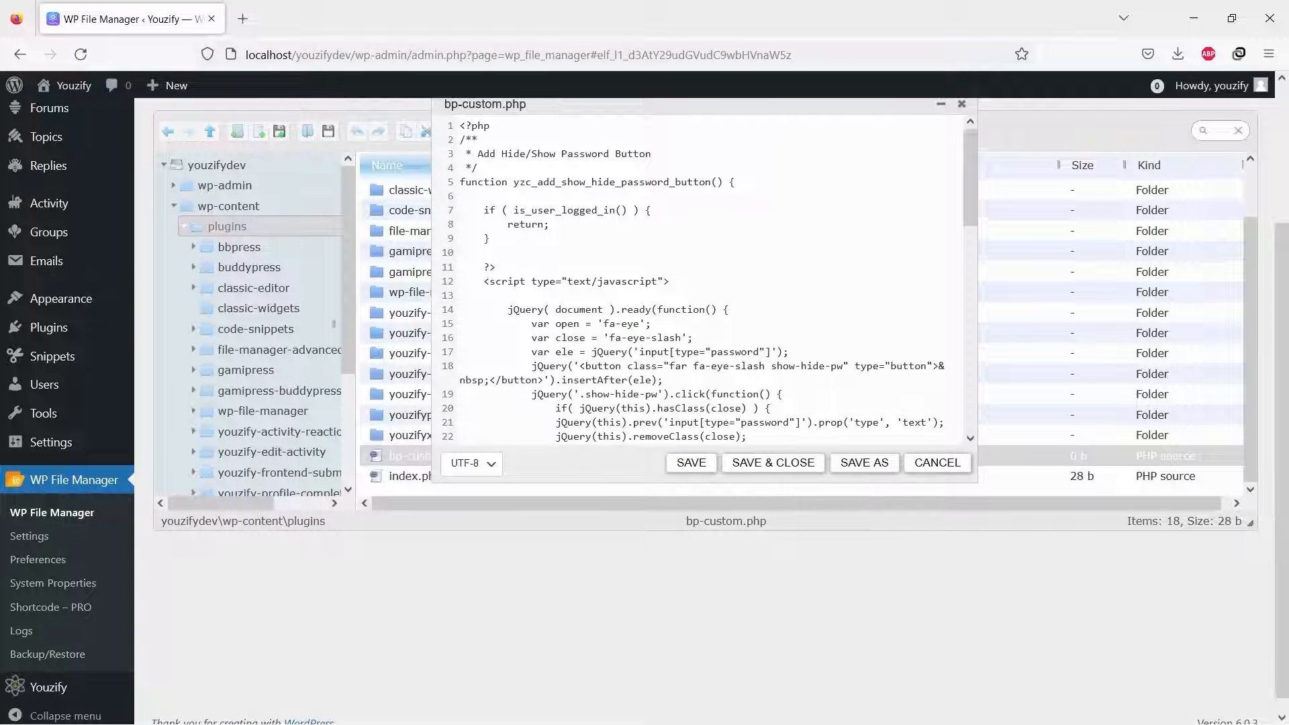
- Save and close bp-custom.php with the show/hide password snippet
click(772, 462)
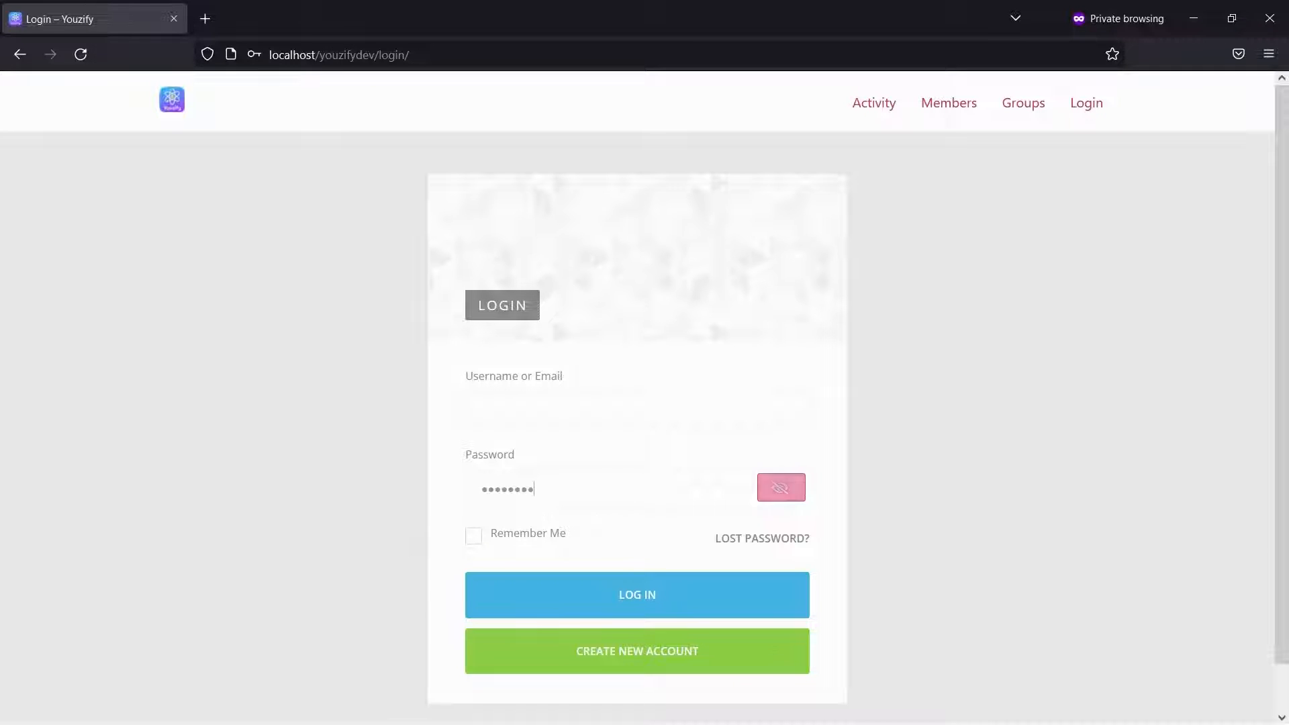
click(779, 486)
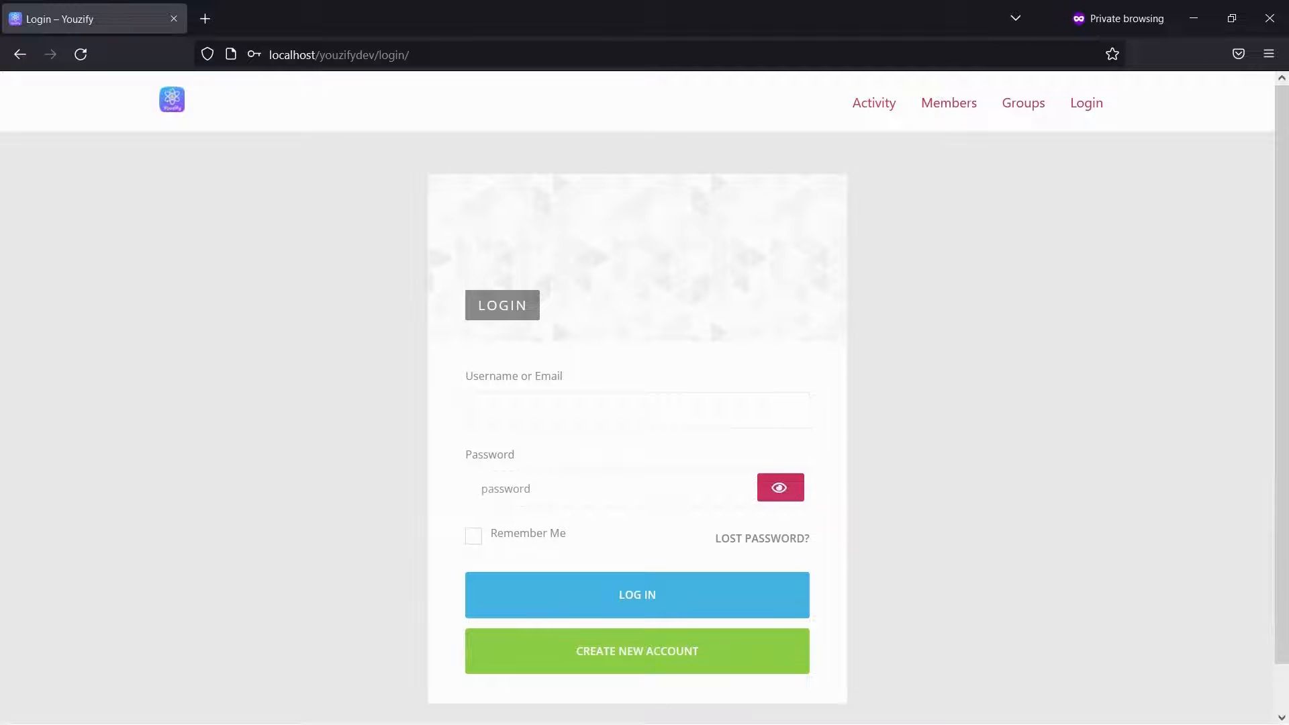
click(778, 486)
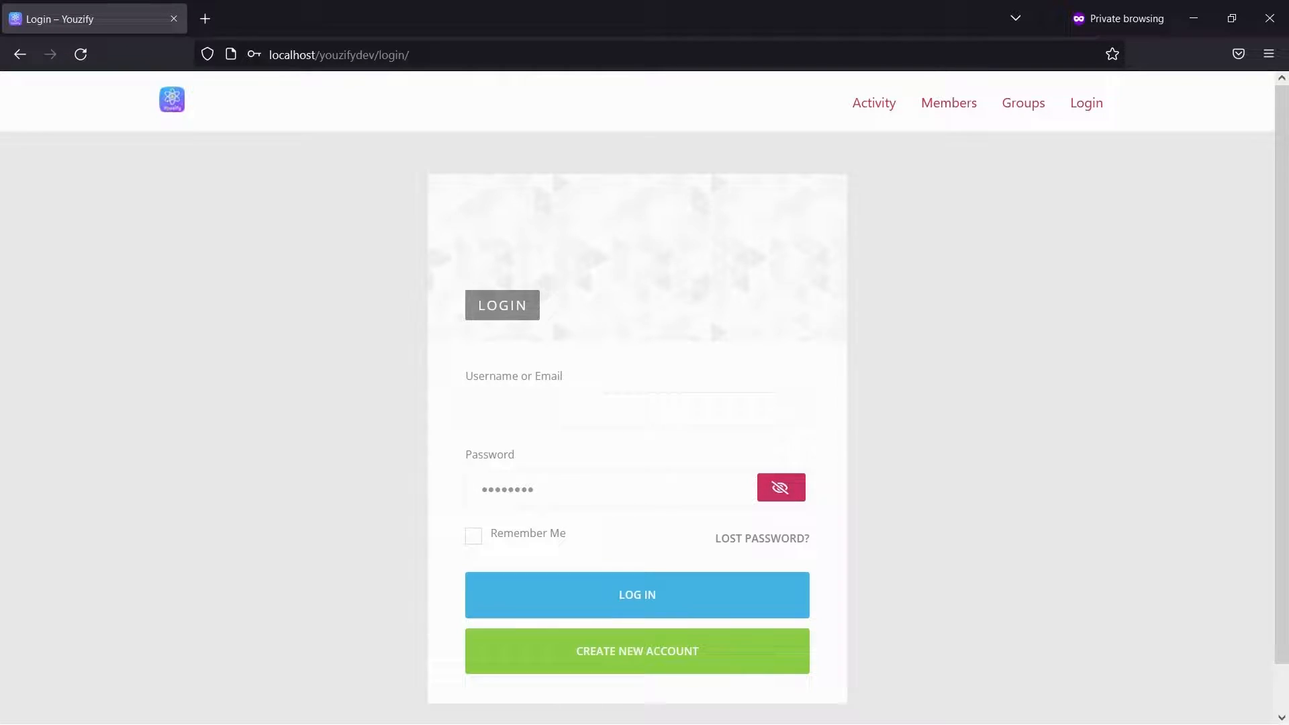